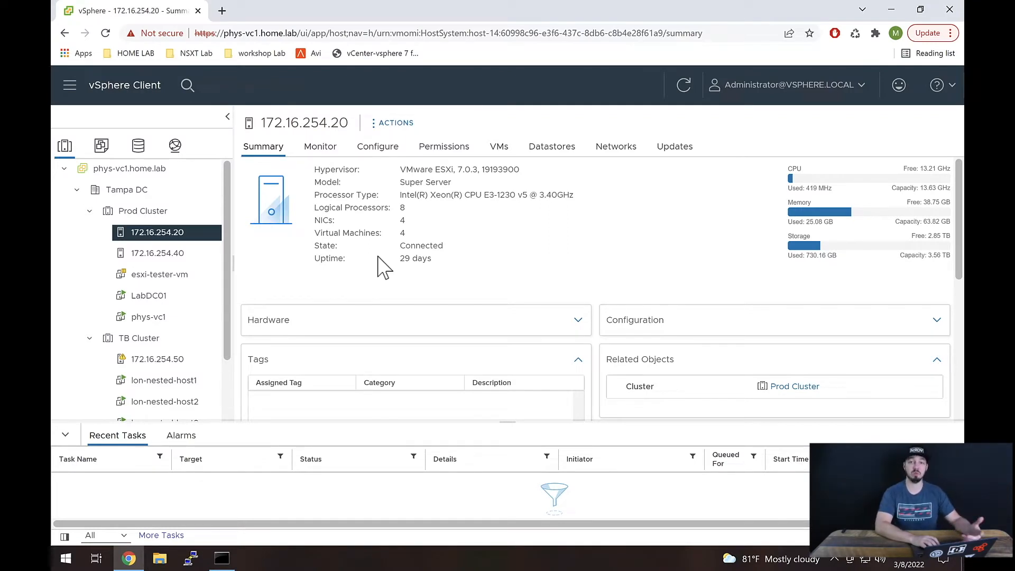
pyautogui.moveTo(279, 232)
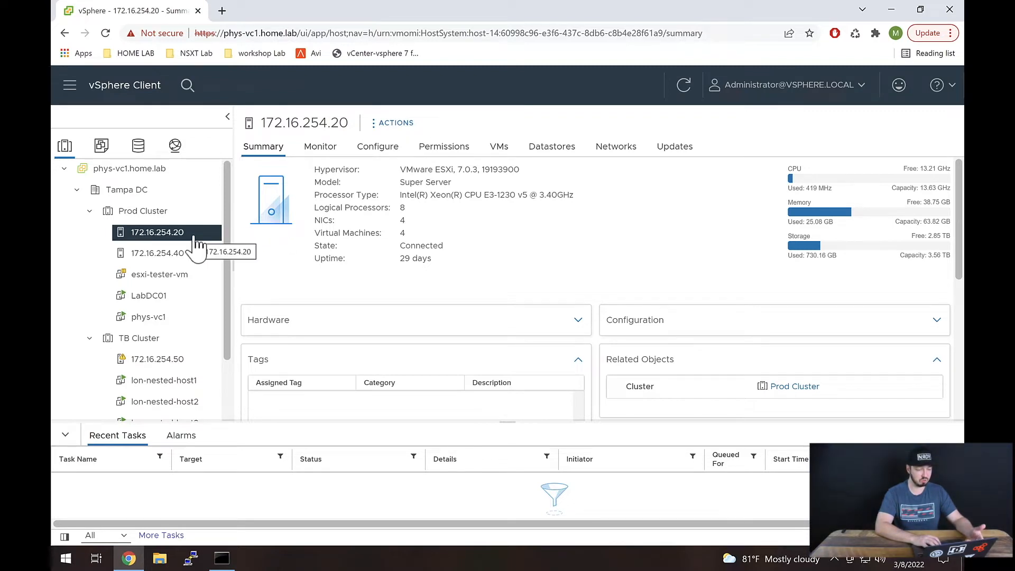
pyautogui.moveTo(379, 159)
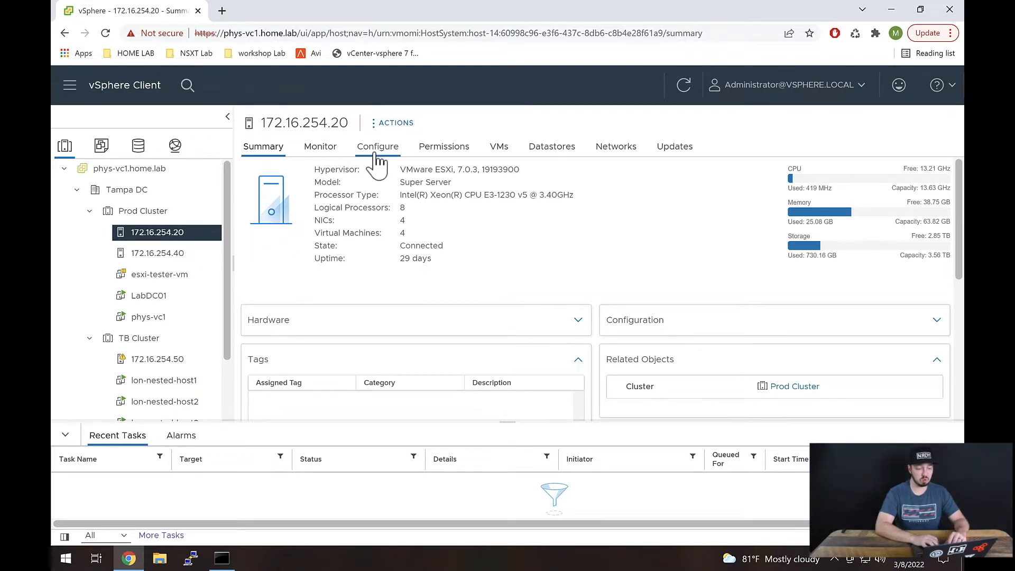
pyautogui.moveTo(366, 158)
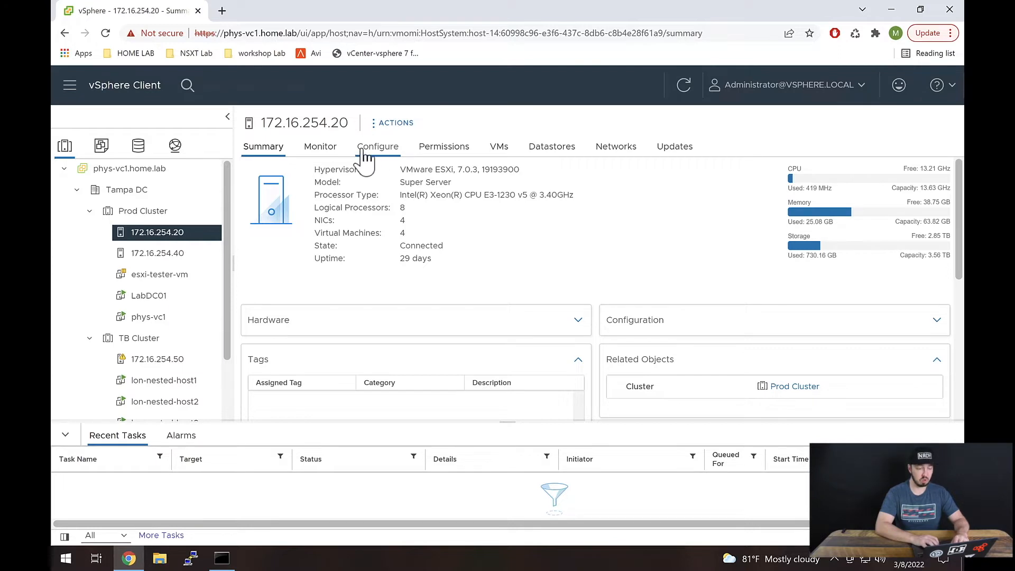
# Show the Configure settings for host 172.16.254.20, scrolled to the System section.
pyautogui.click(378, 146)
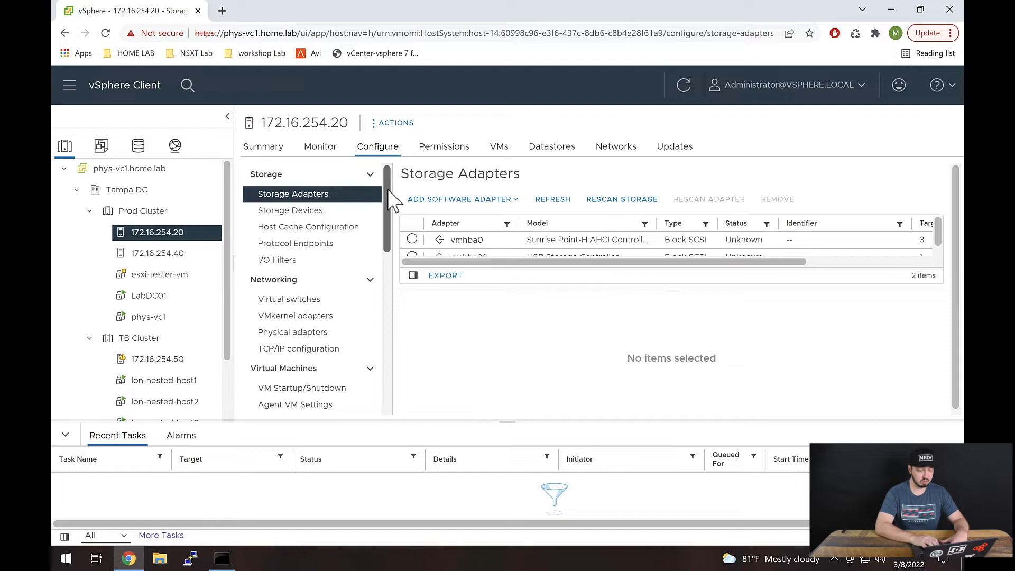
pyautogui.scroll(-3)
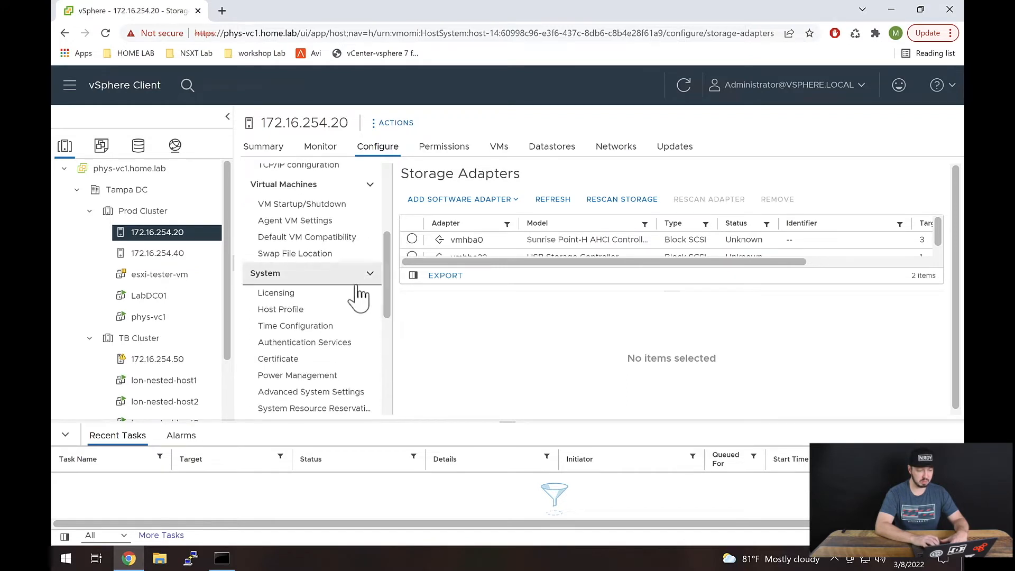
pyautogui.moveTo(347, 338)
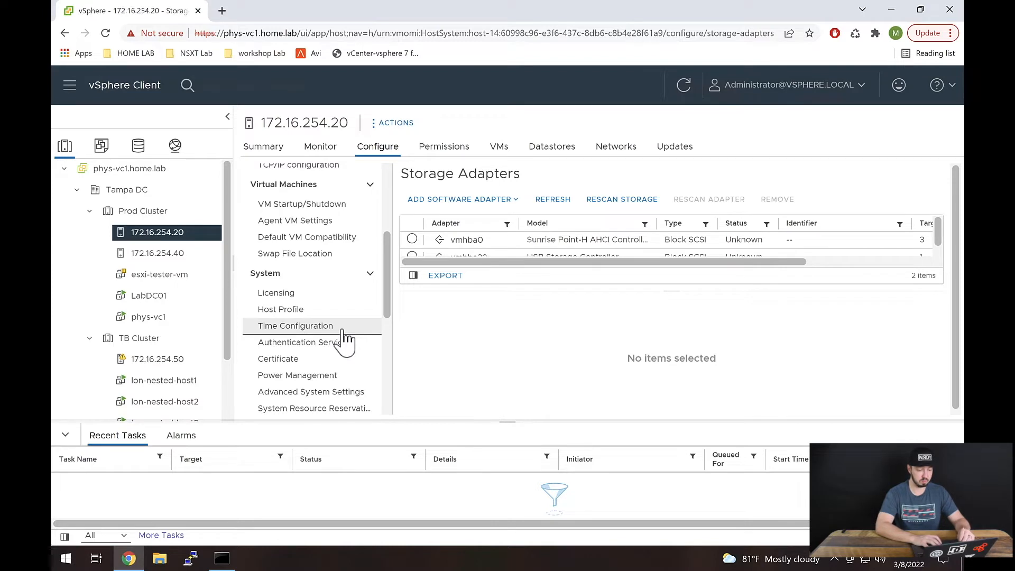
# Show the host's Time Configuration with the Add Service choices listed.
pyautogui.click(295, 326)
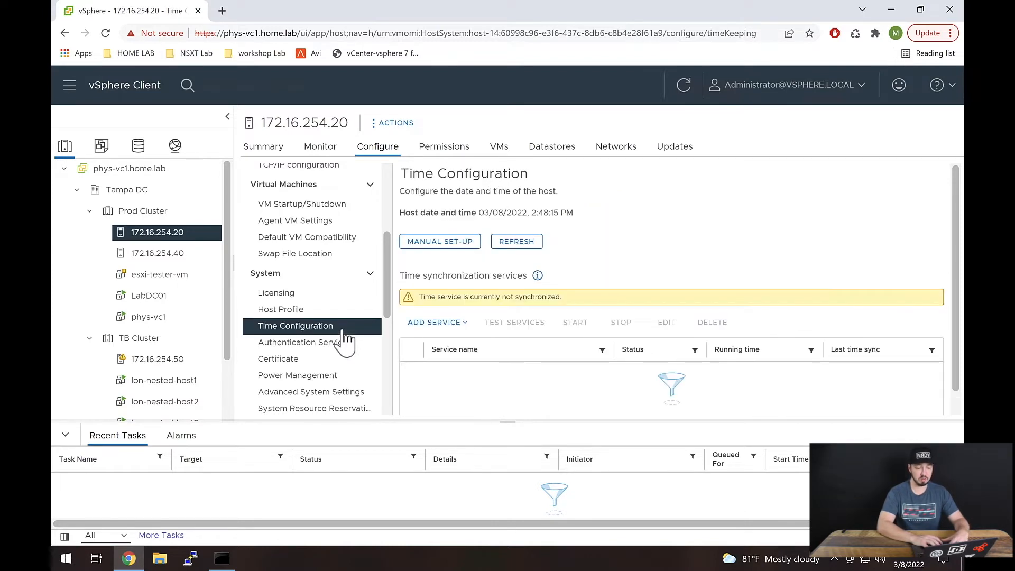
pyautogui.moveTo(406, 285)
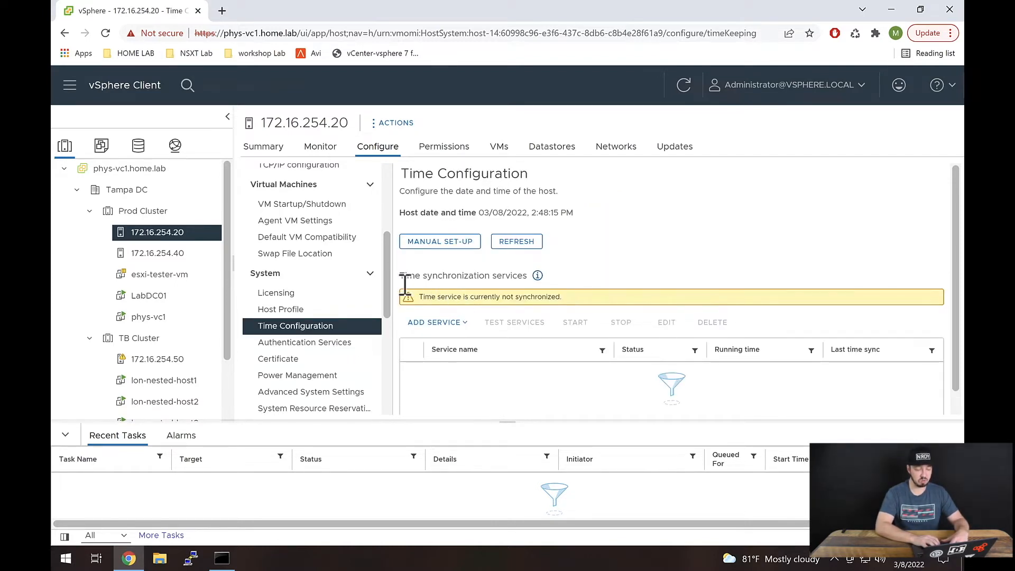
pyautogui.doubleClick(463, 275)
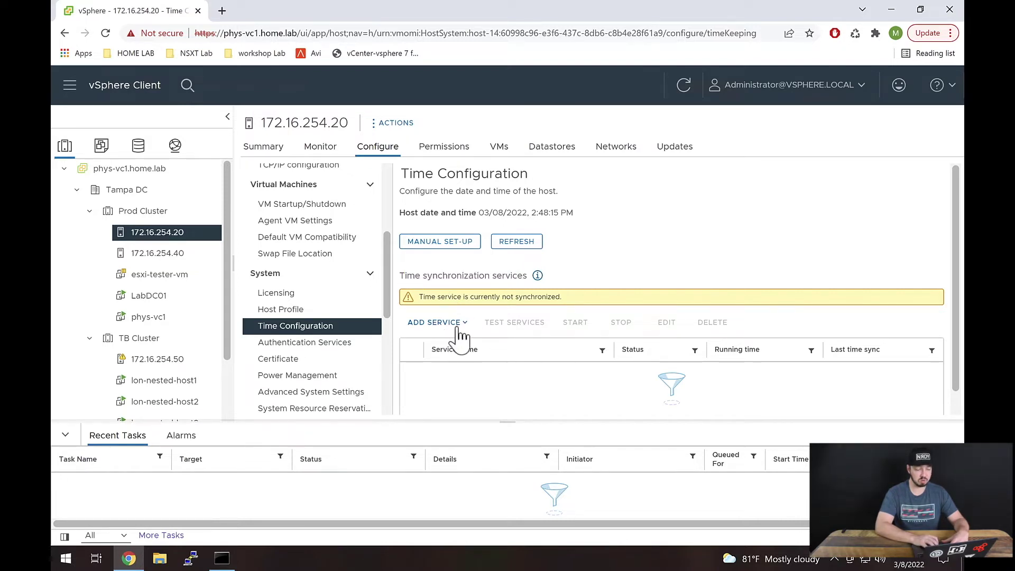
pyautogui.click(434, 322)
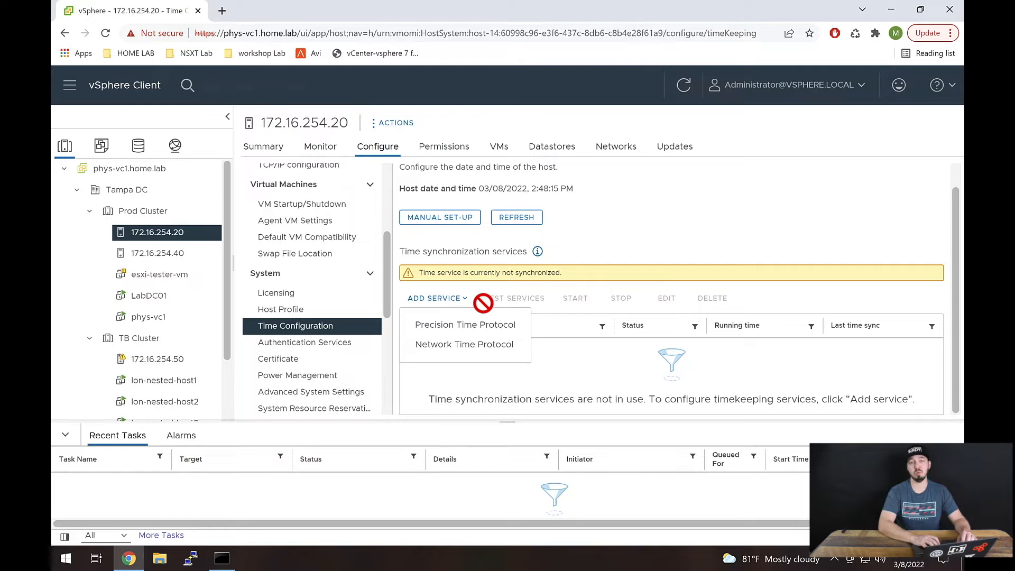
pyautogui.moveTo(515, 298)
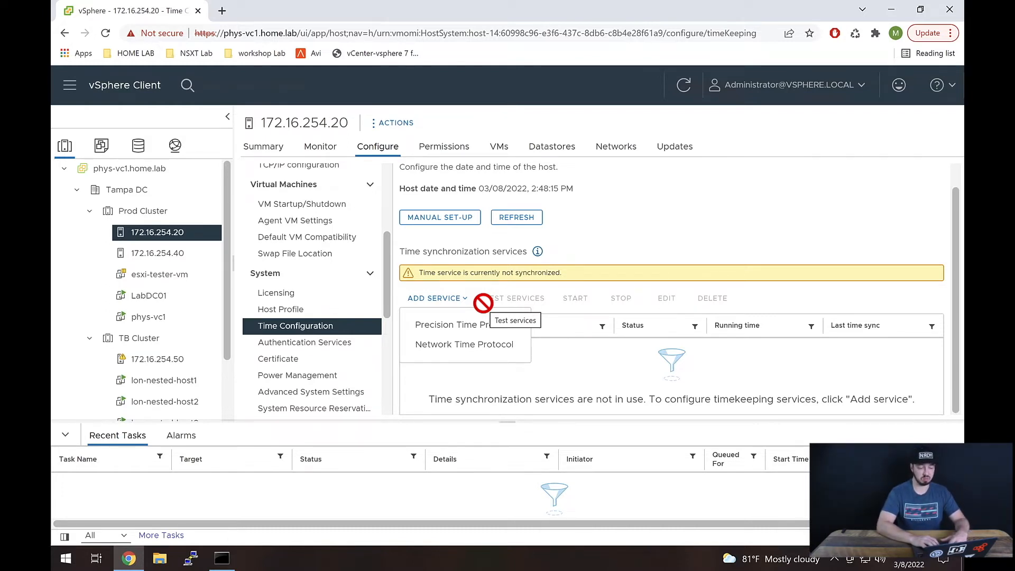
pyautogui.moveTo(489, 346)
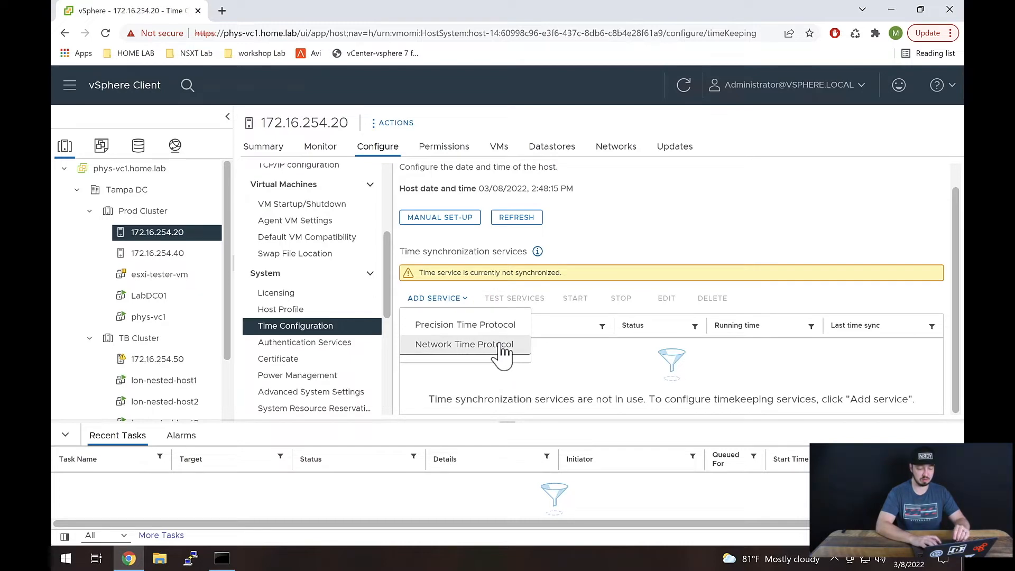
# Begin a Network Time Protocol service with time.google.com as its NTP server.
pyautogui.click(466, 344)
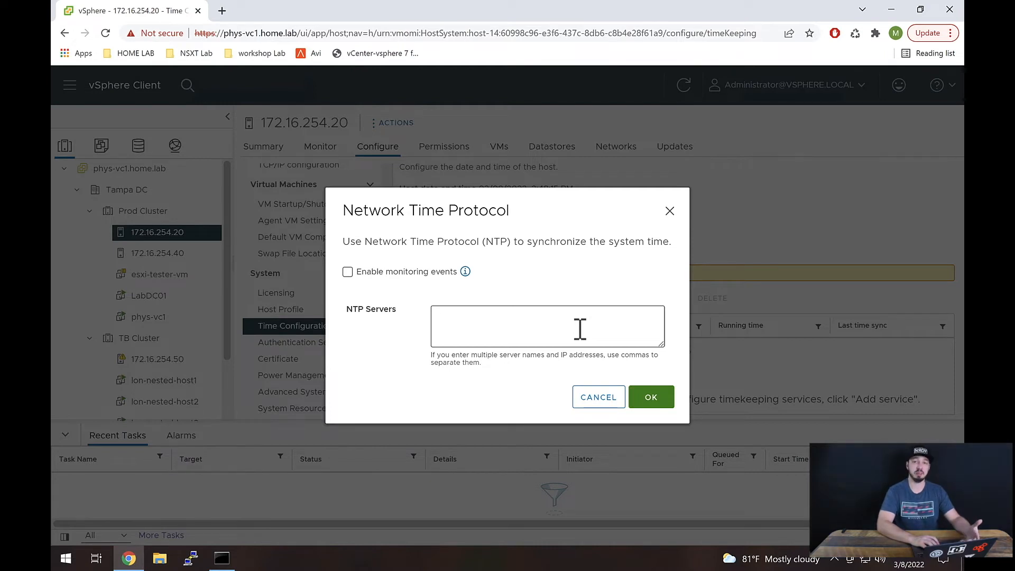
pyautogui.click(548, 326)
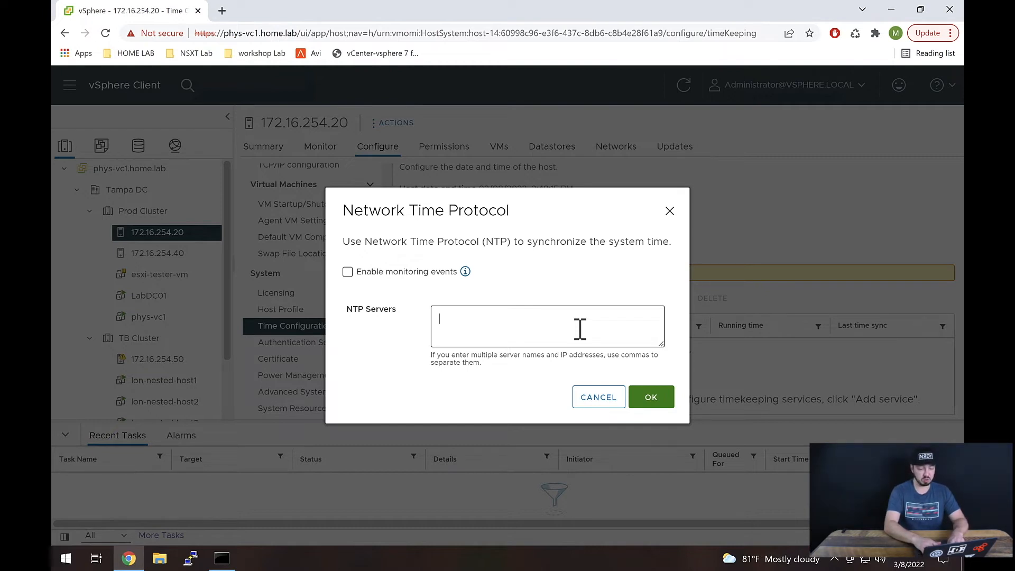
pyautogui.write('time.google.com')
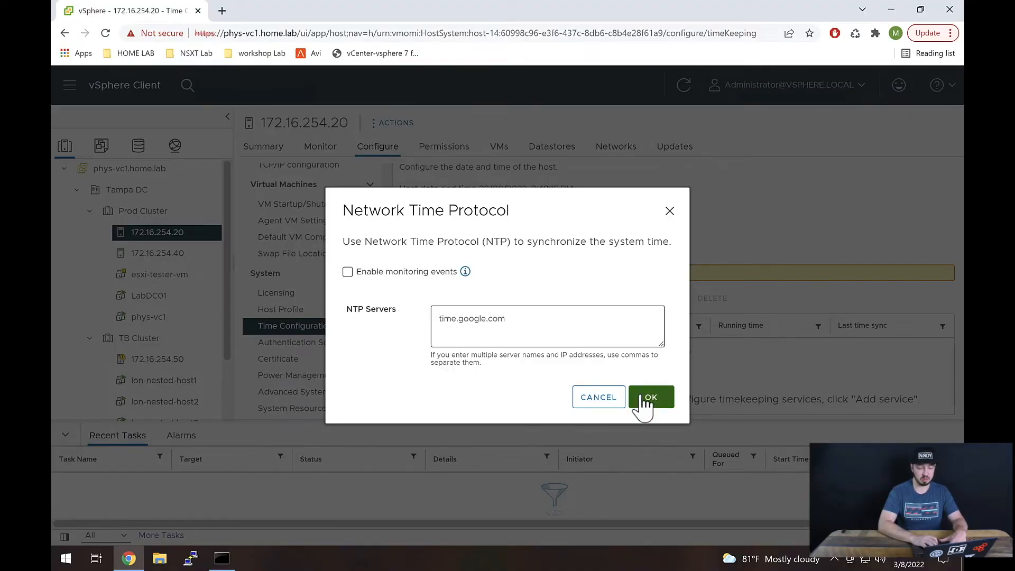
# Add the NTP service to the host and start it so it shows Running.
pyautogui.click(651, 397)
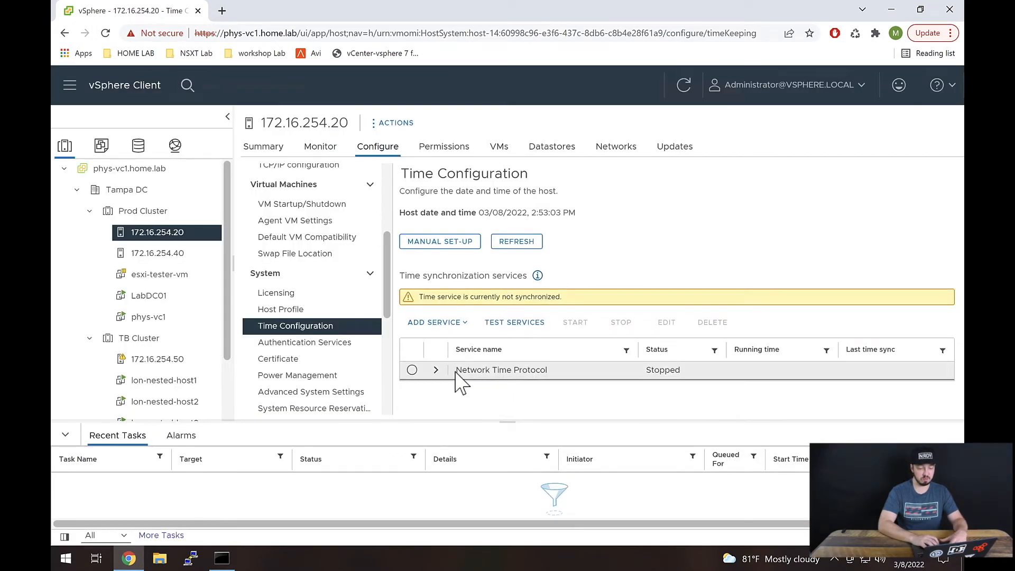
pyautogui.doubleClick(663, 370)
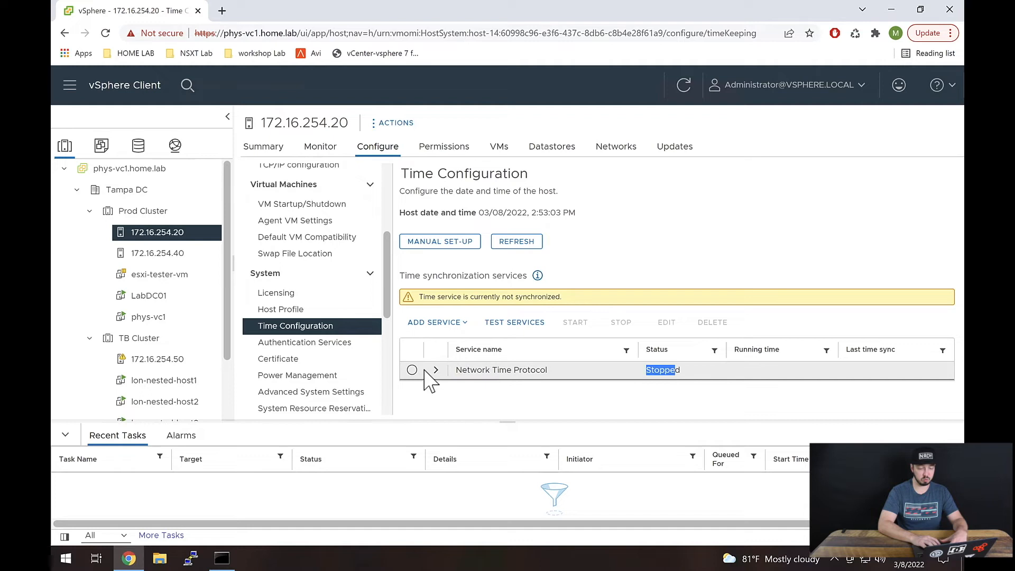
pyautogui.click(412, 370)
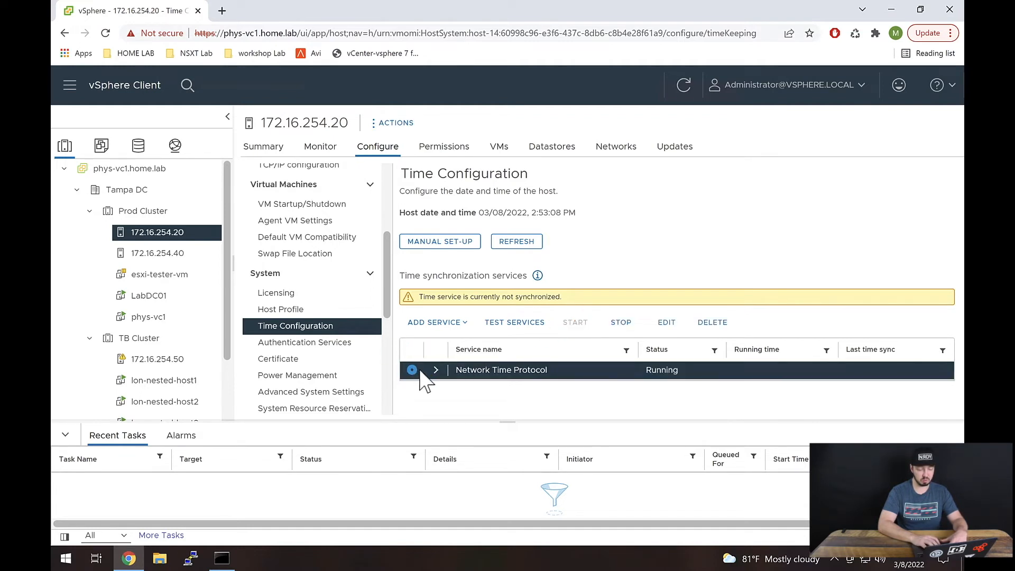
pyautogui.click(683, 85)
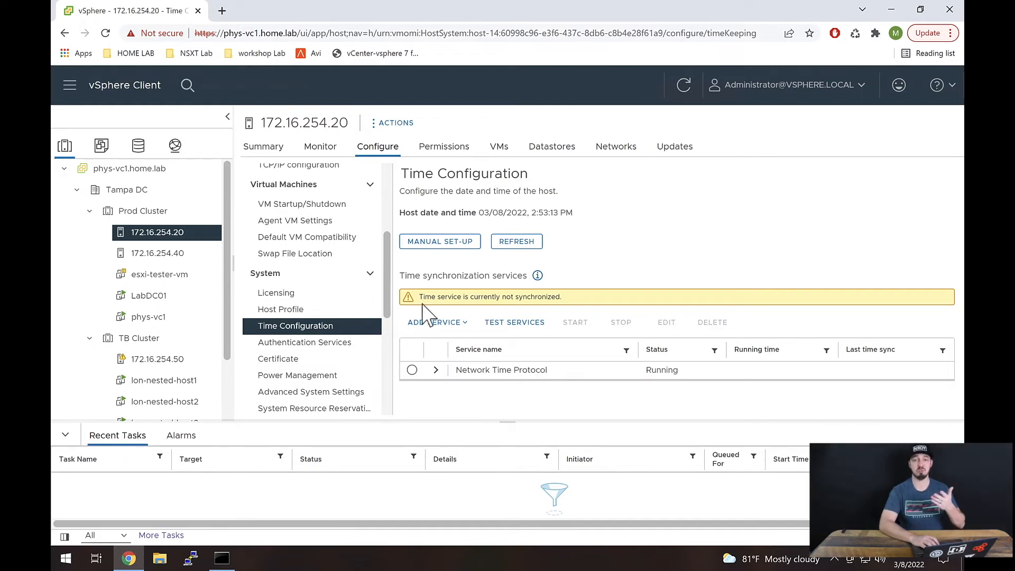
# Refresh the host view to confirm the NTP service reads Running.
pyautogui.click(413, 370)
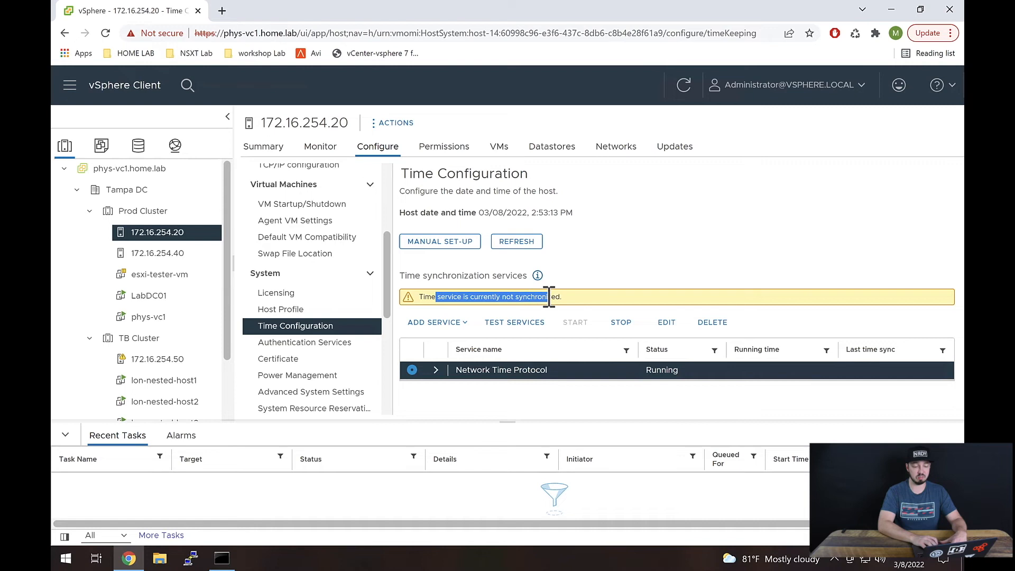
pyautogui.click(684, 85)
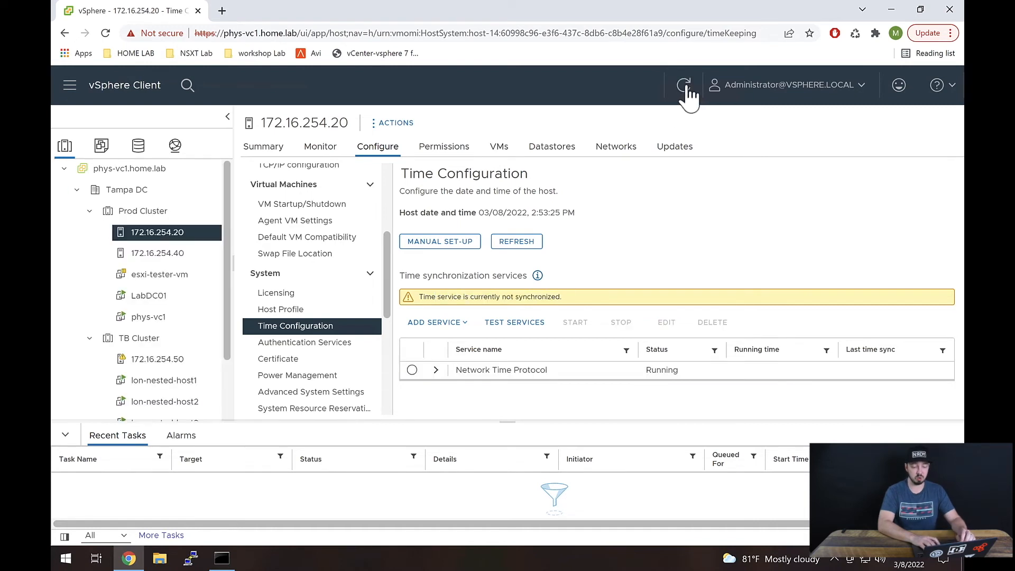